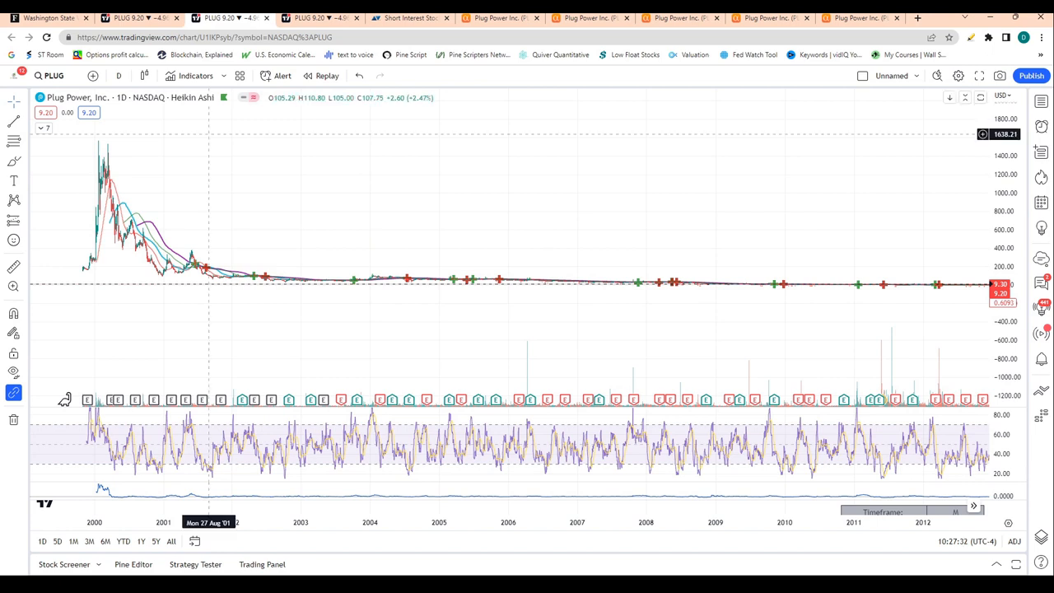
mouse_move(181, 247)
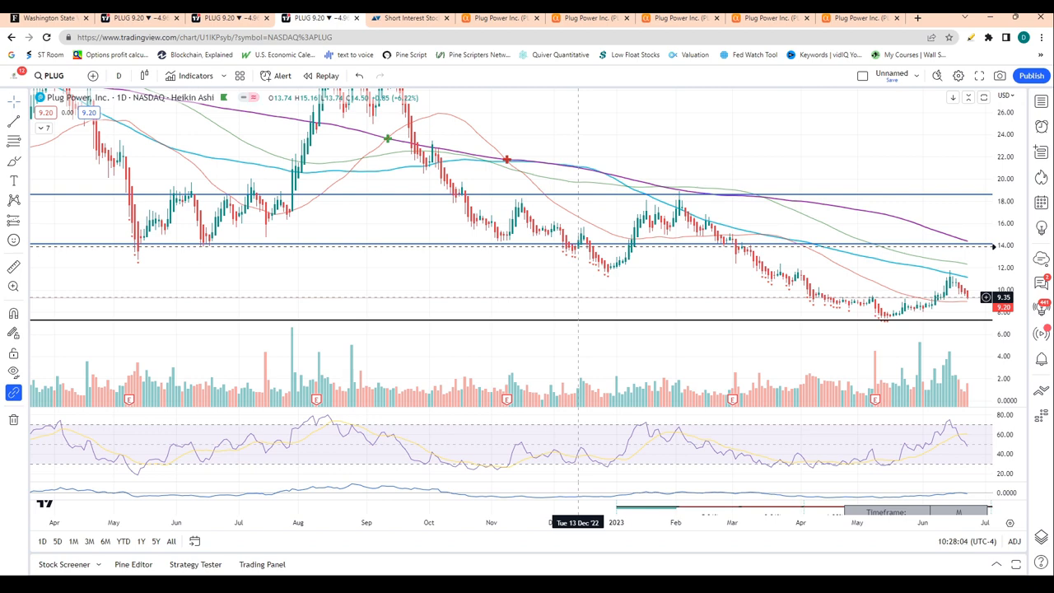
mouse_move(624, 245)
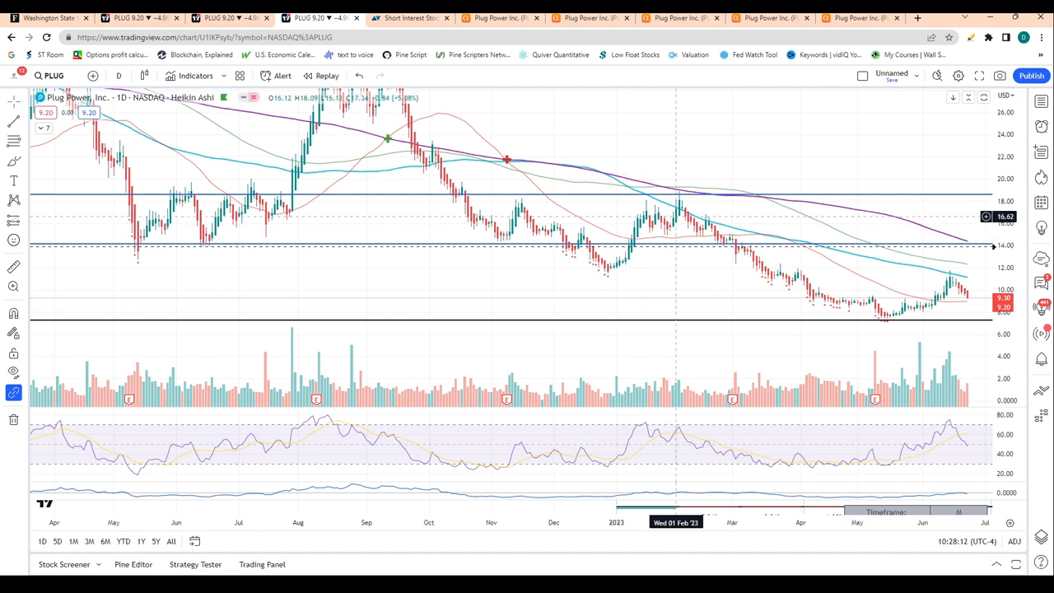
mouse_move(947, 276)
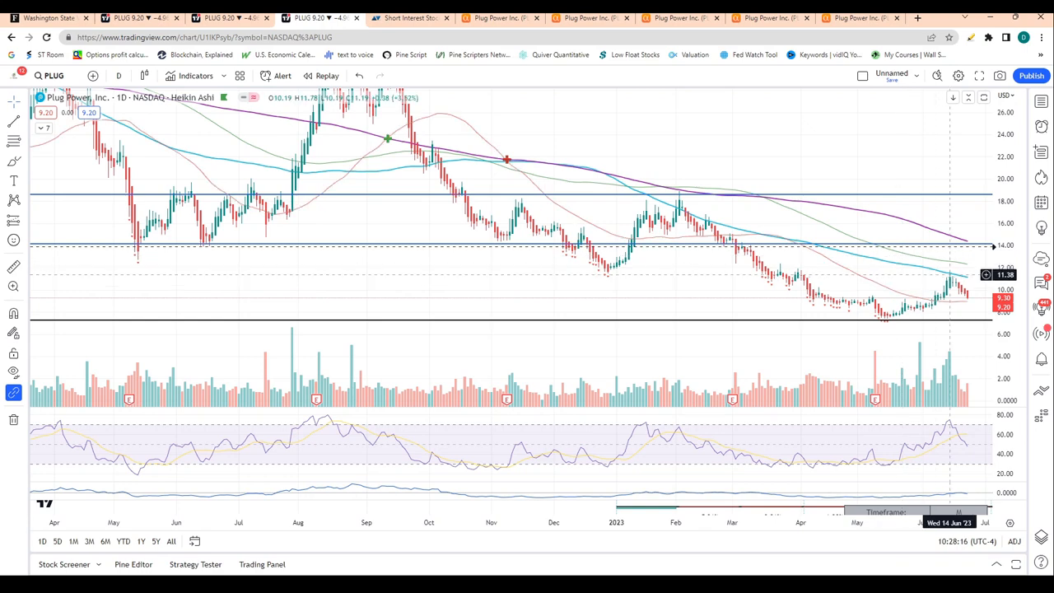
mouse_move(952, 289)
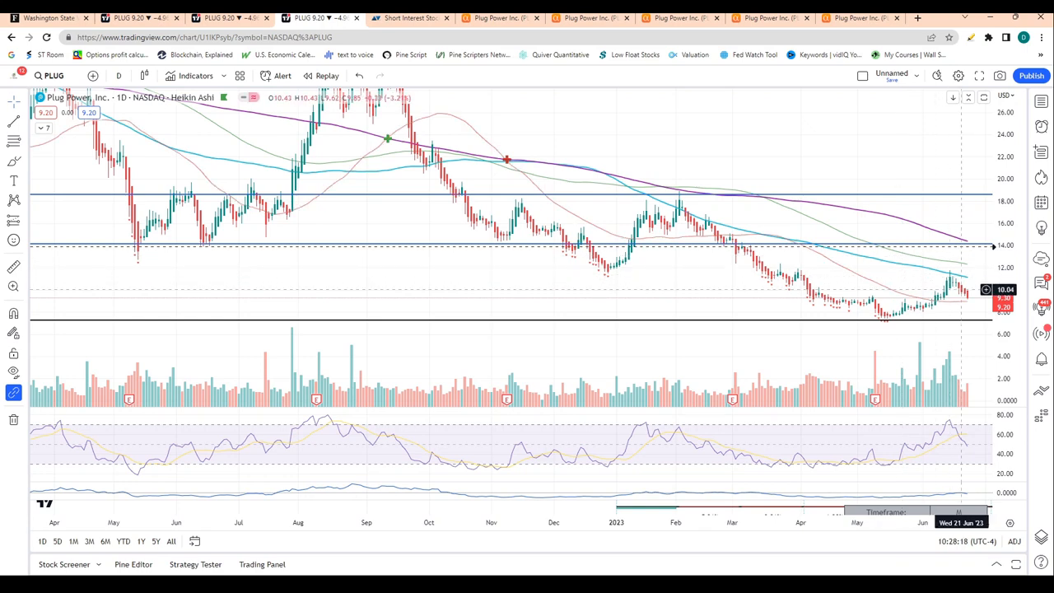
mouse_move(961, 301)
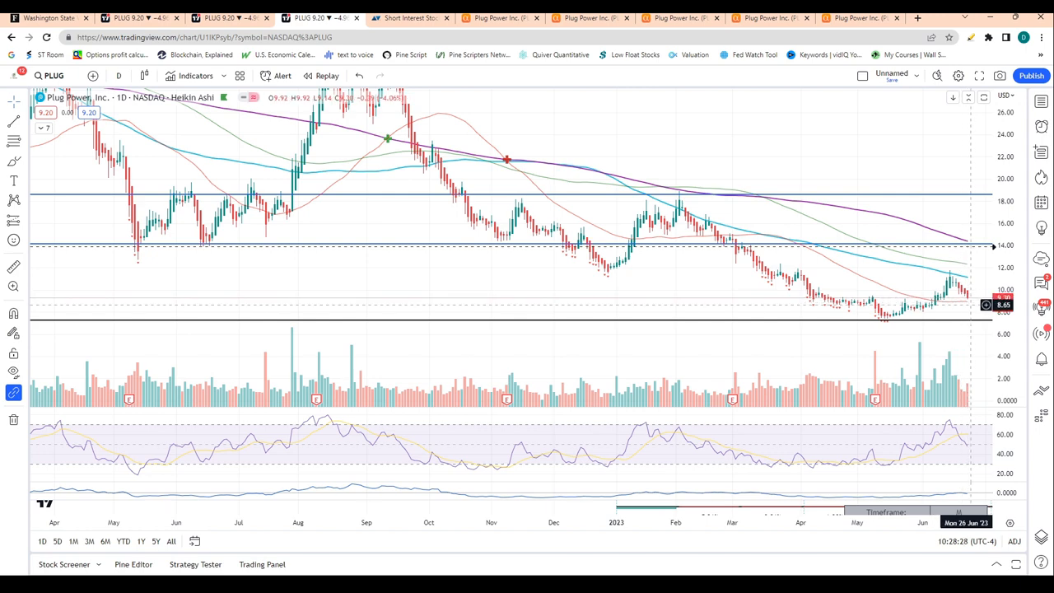
mouse_move(947, 321)
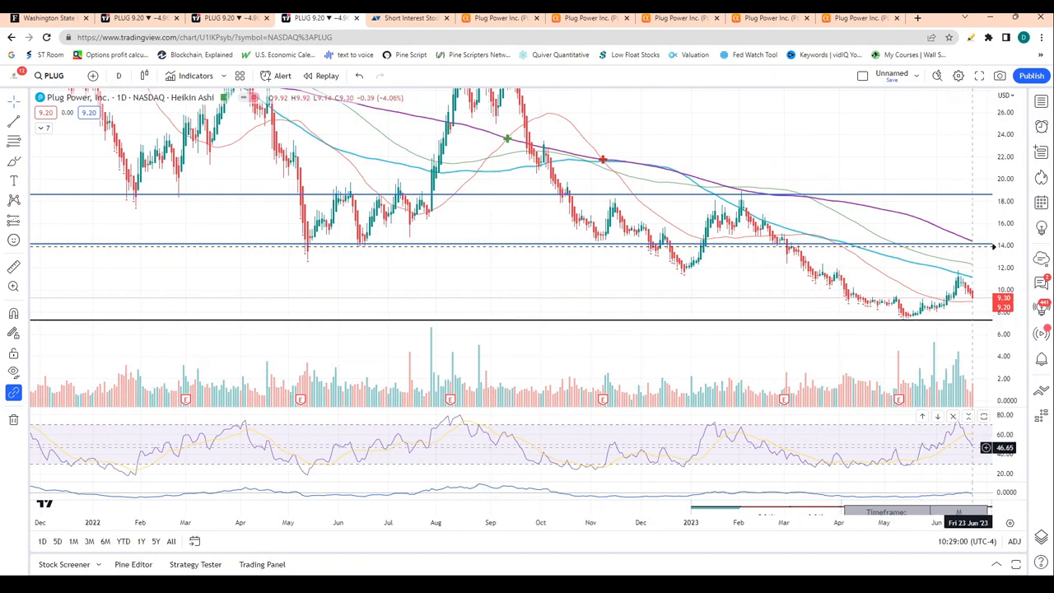
mouse_move(709, 289)
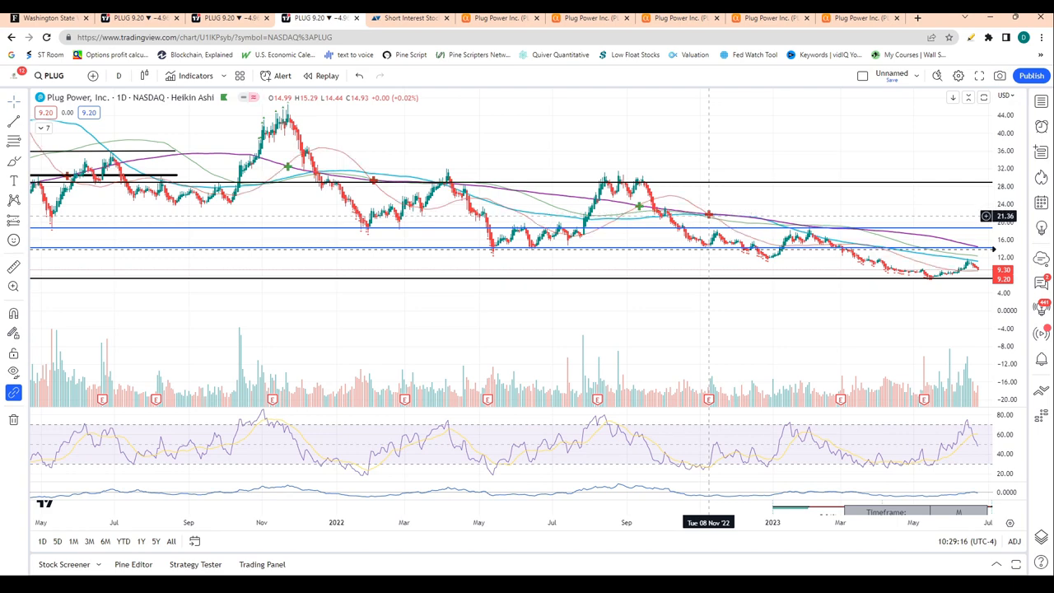
mouse_move(897, 256)
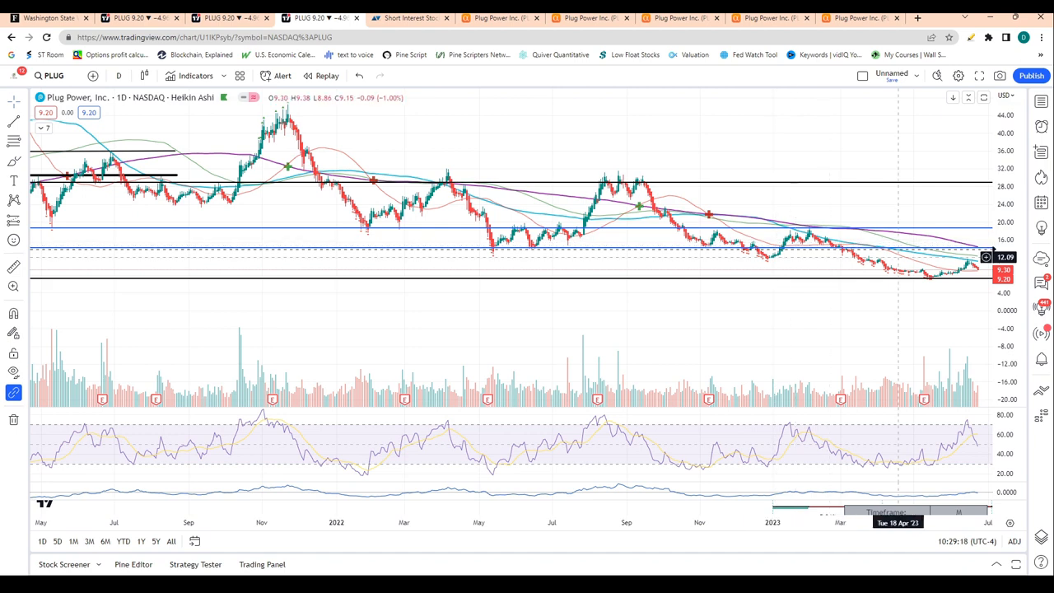
mouse_move(964, 268)
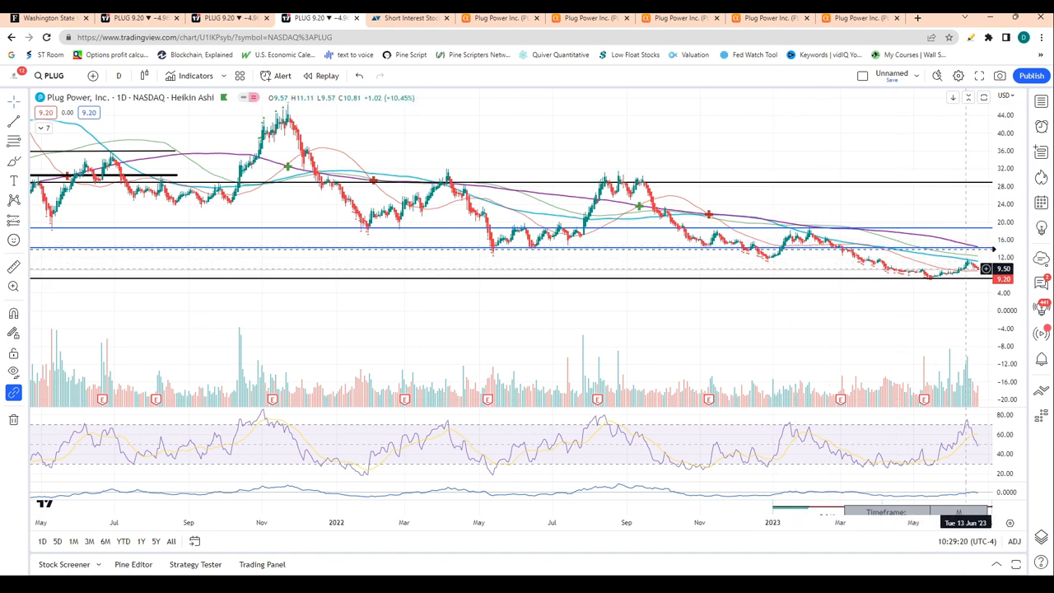
mouse_move(366, 239)
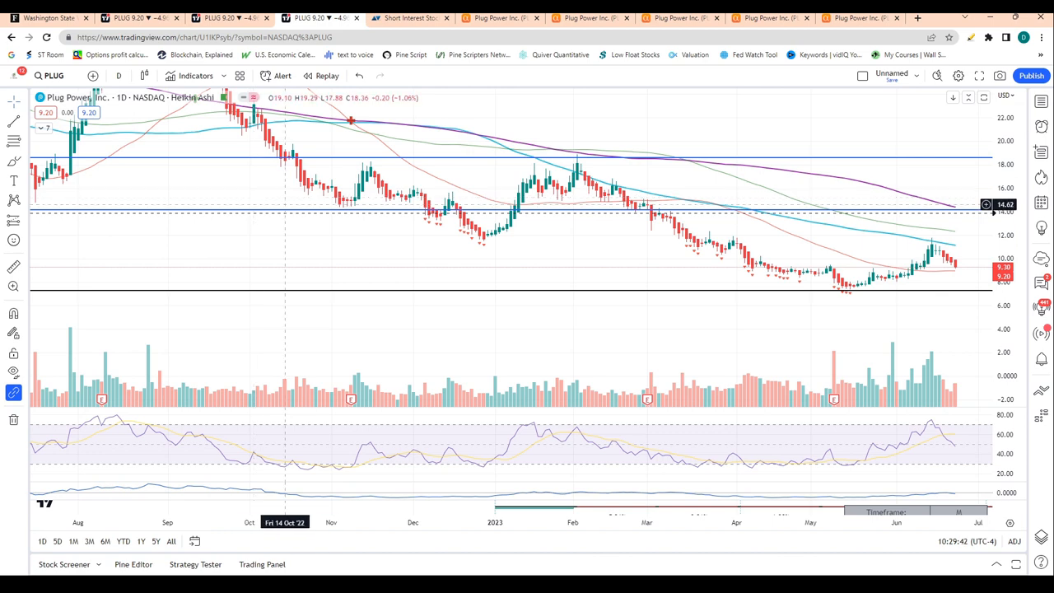
mouse_move(346, 290)
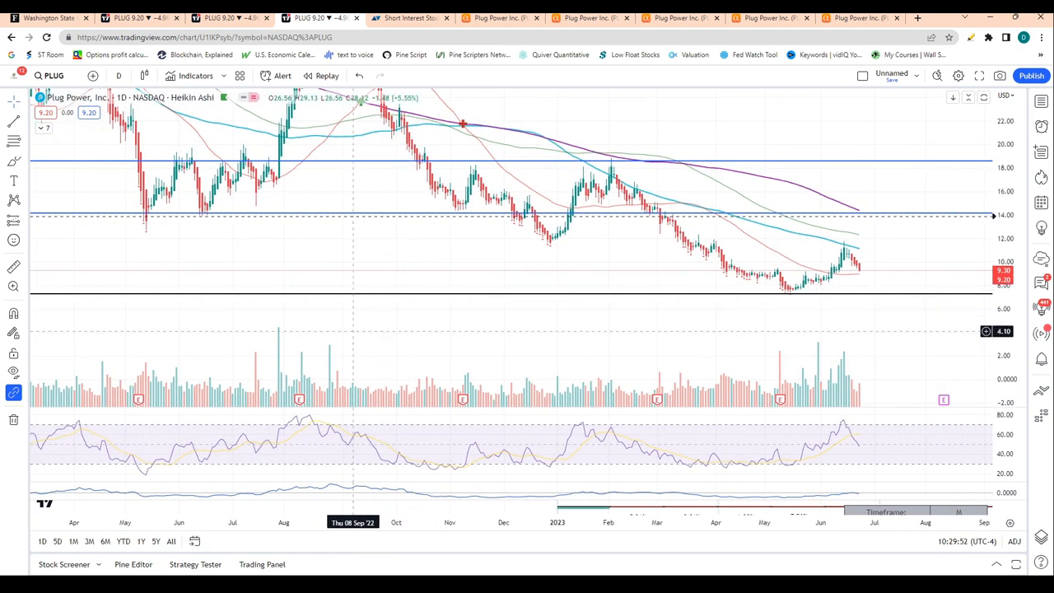
mouse_move(877, 272)
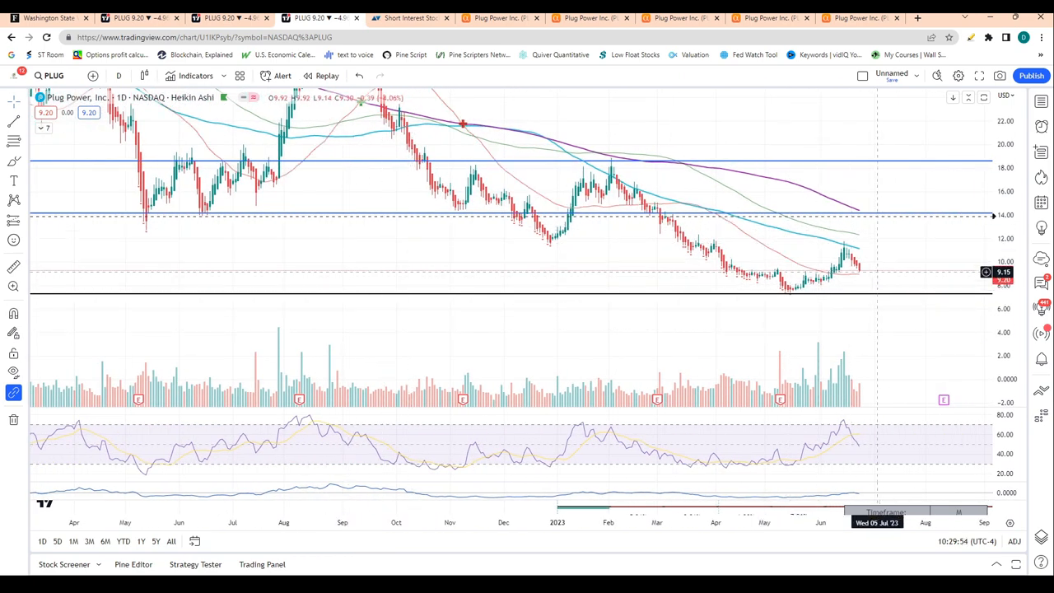
mouse_move(868, 290)
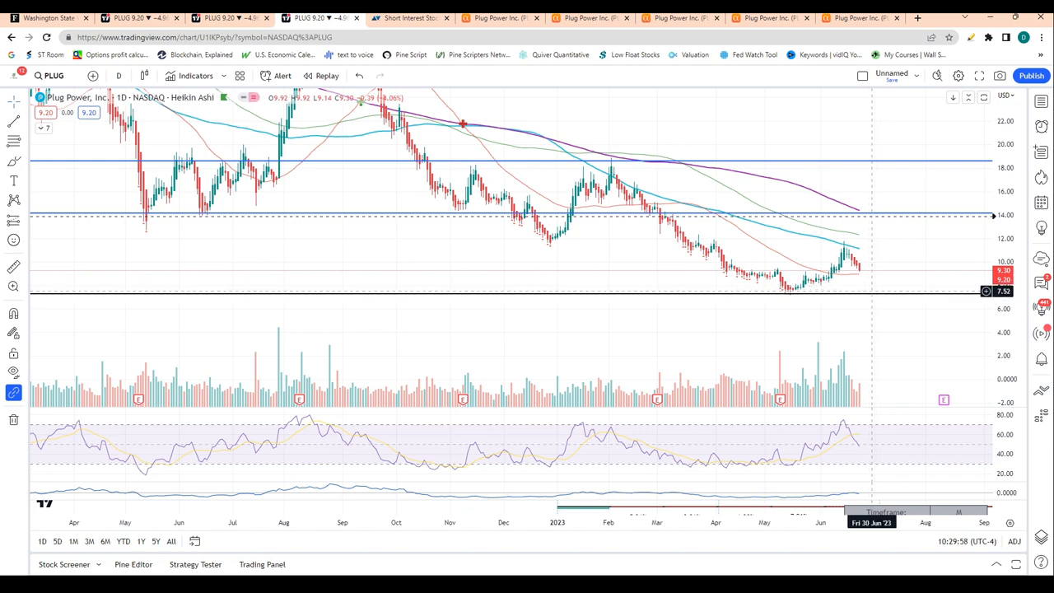
mouse_move(832, 249)
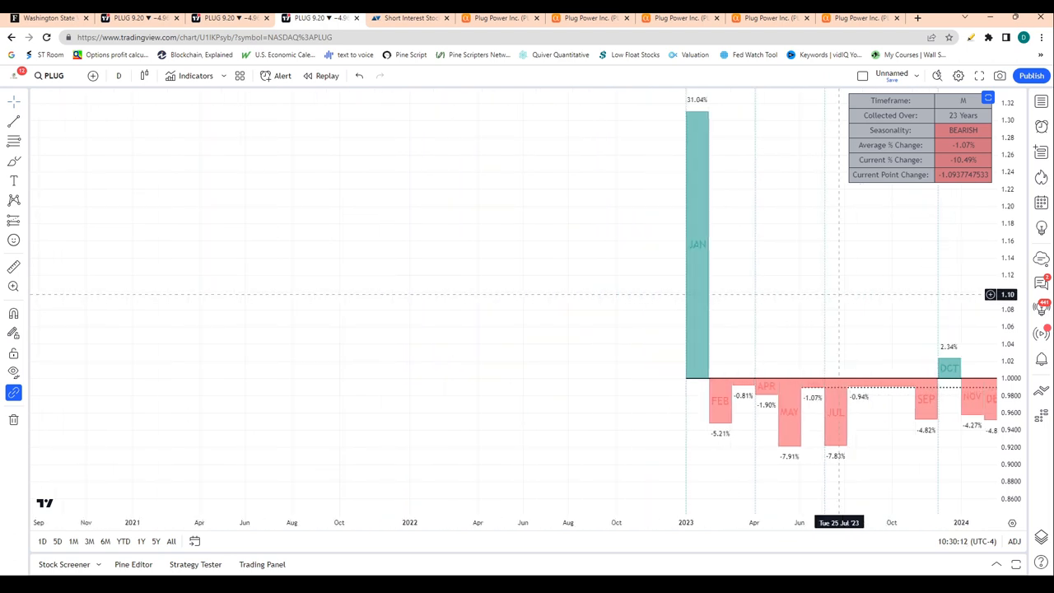
- Scroll across PLUG's monthly seasonality bars to show all twelve months and the −1.07% average
scroll(down, 3)
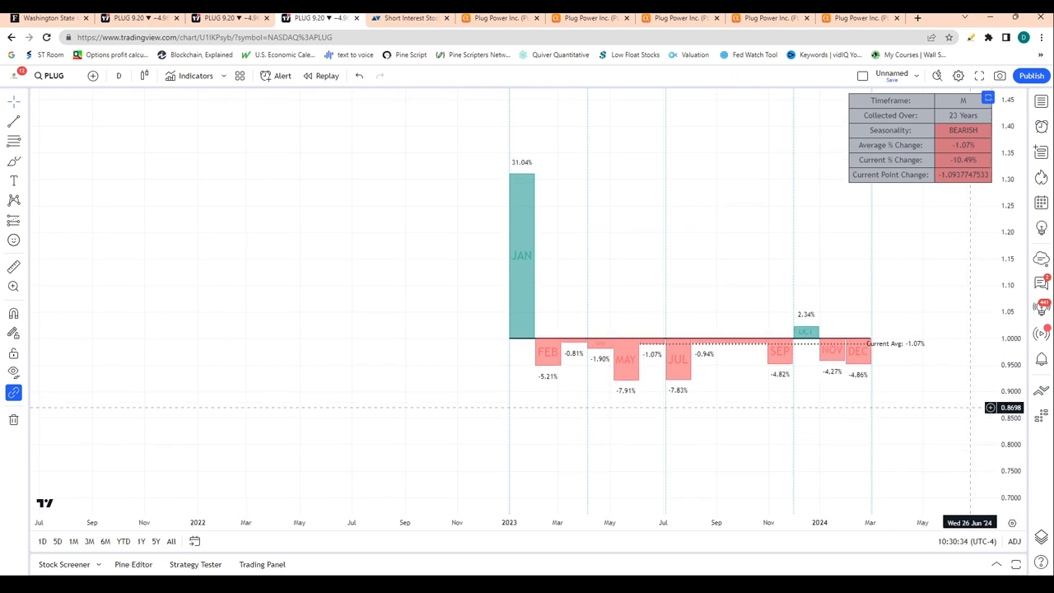
mouse_move(632, 373)
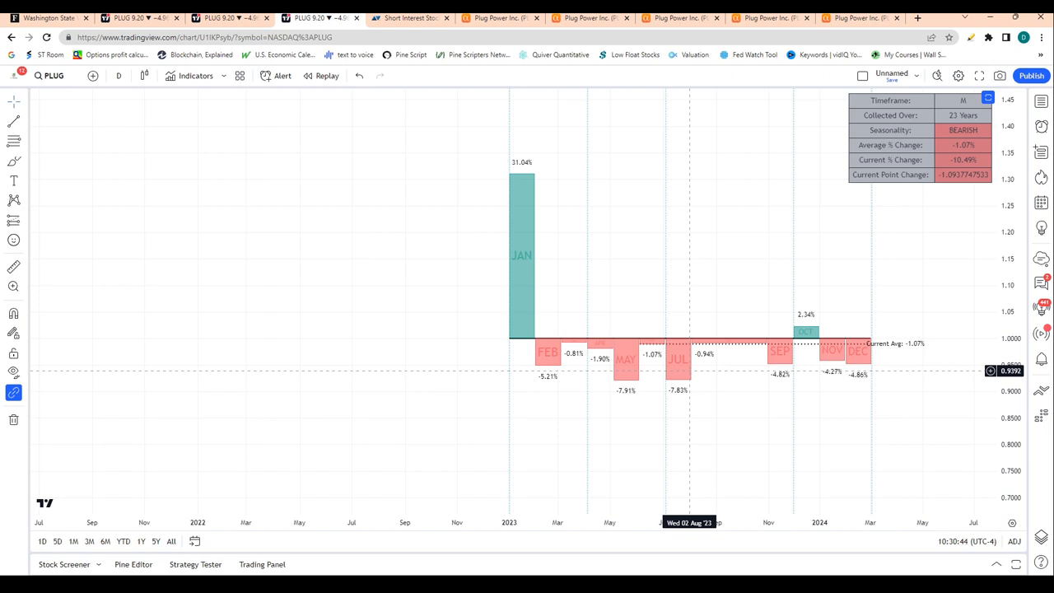
mouse_move(677, 398)
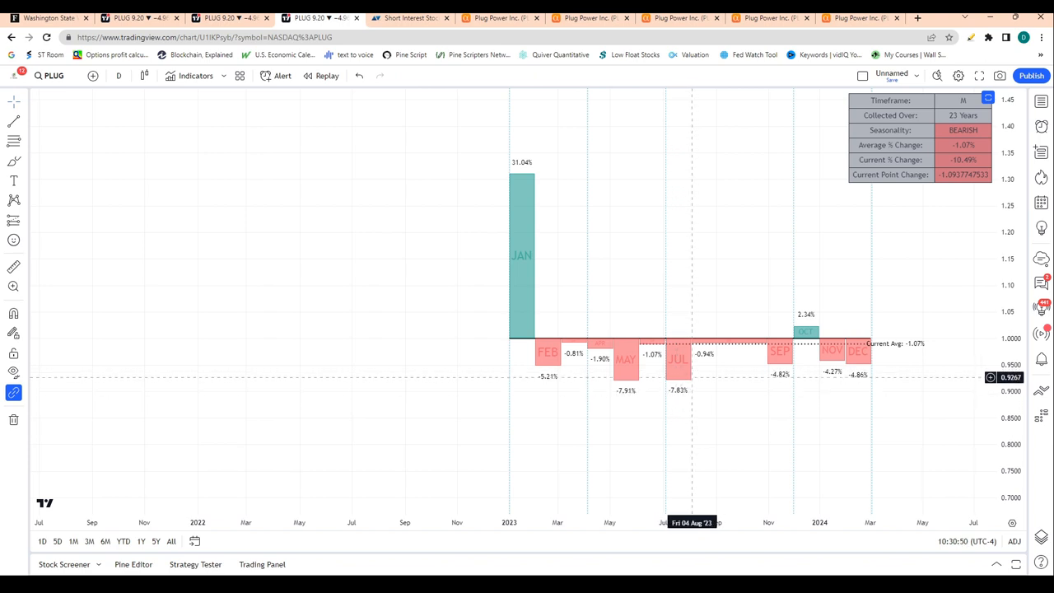
mouse_move(513, 172)
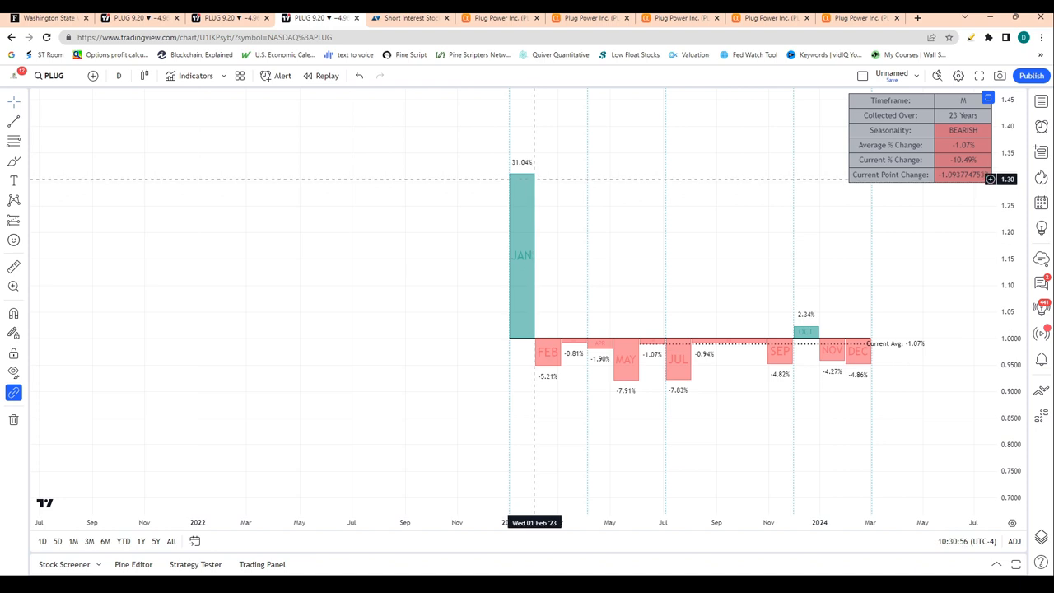
mouse_move(590, 253)
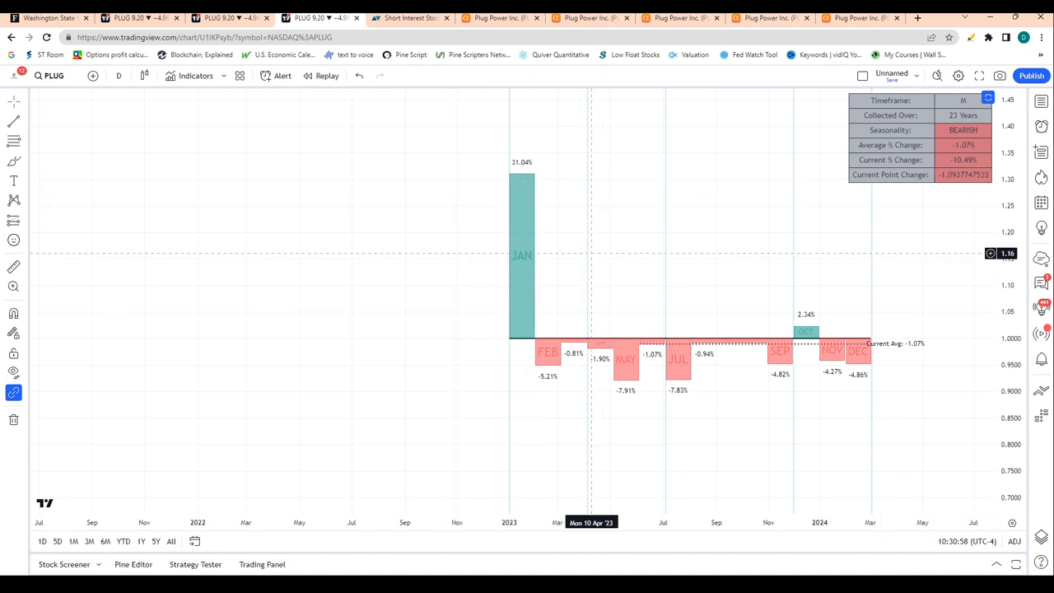
mouse_move(504, 283)
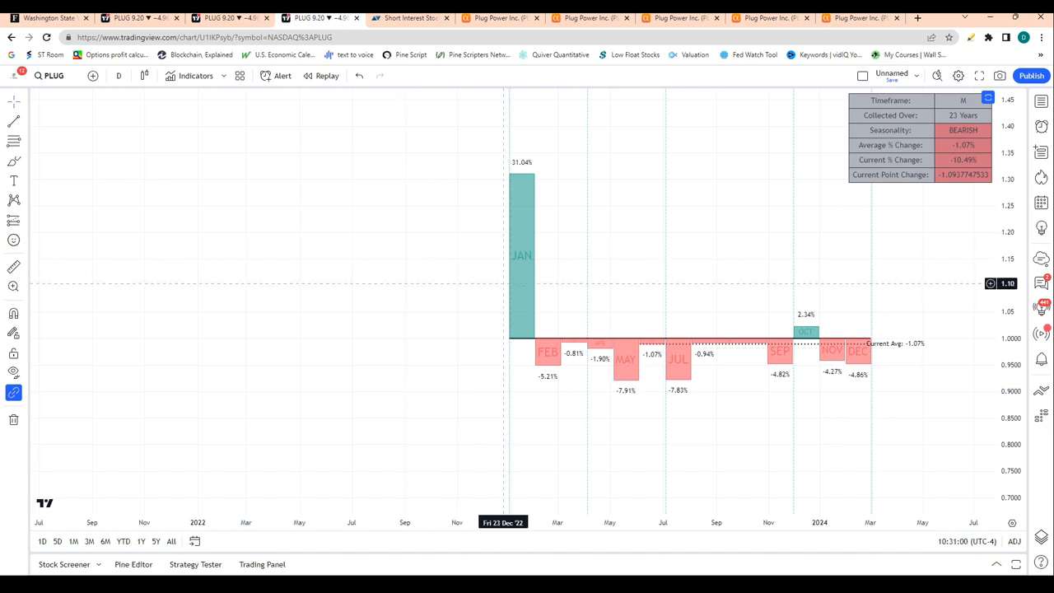
mouse_move(526, 264)
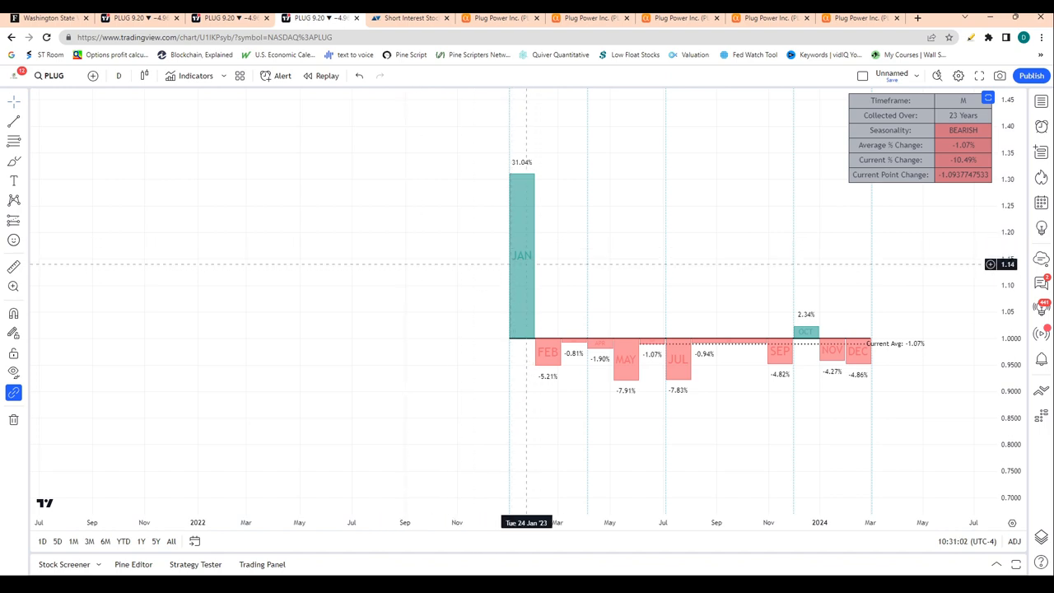
mouse_move(859, 352)
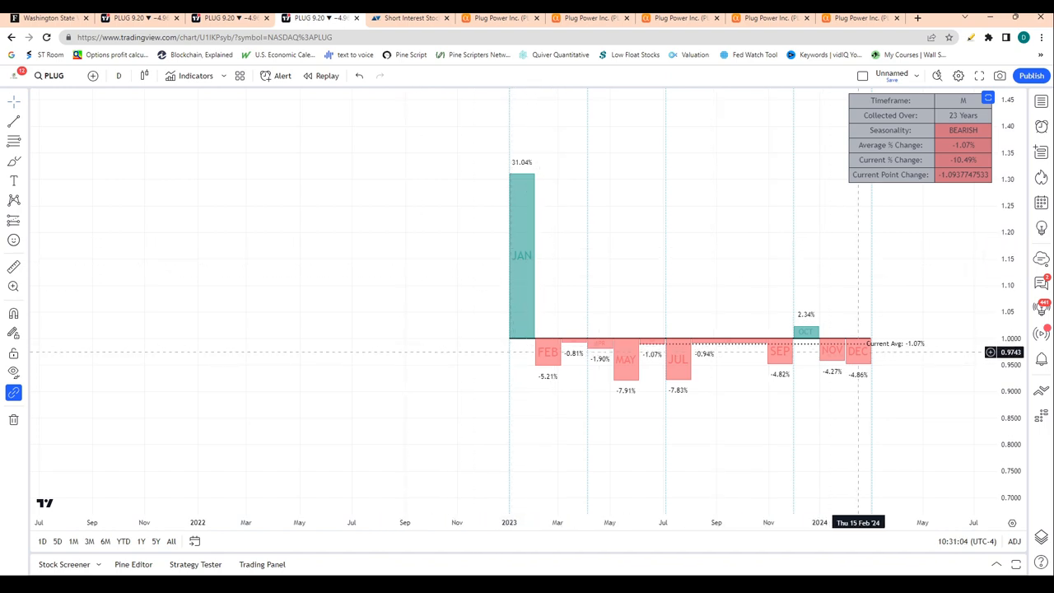
mouse_move(458, 207)
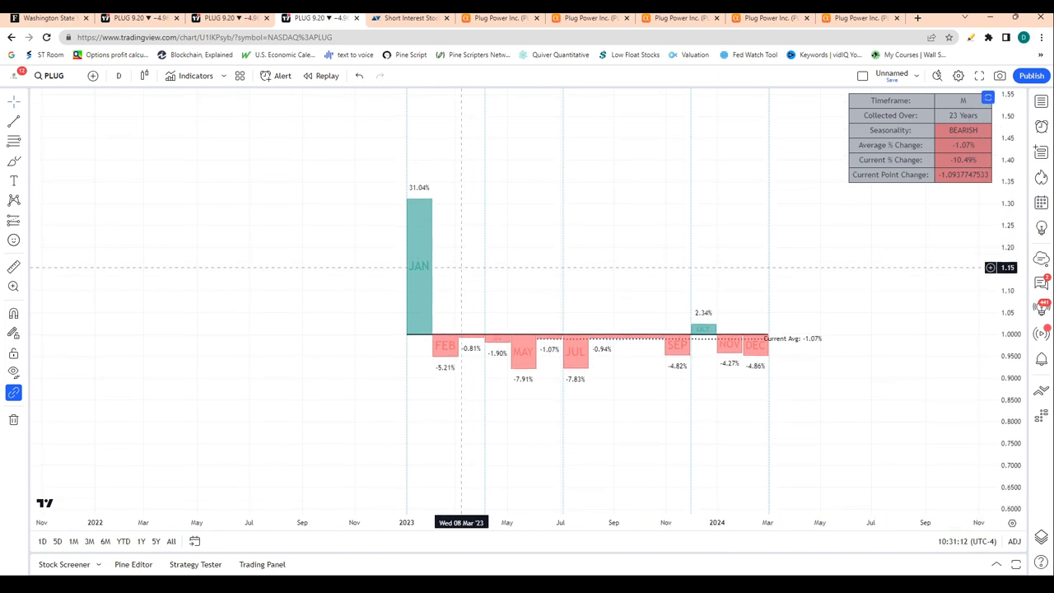
mouse_move(723, 355)
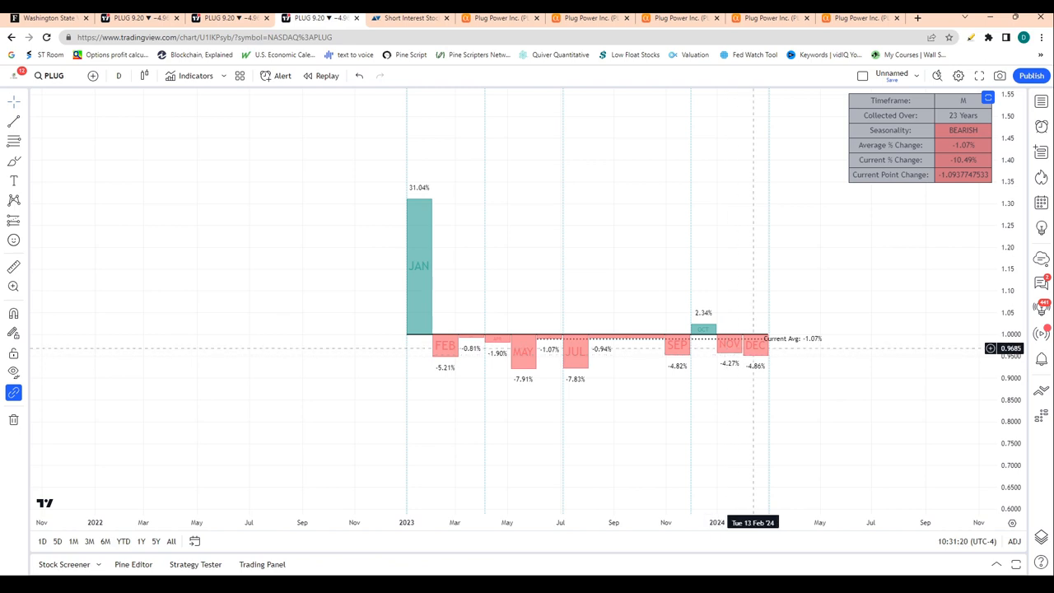
mouse_move(390, 280)
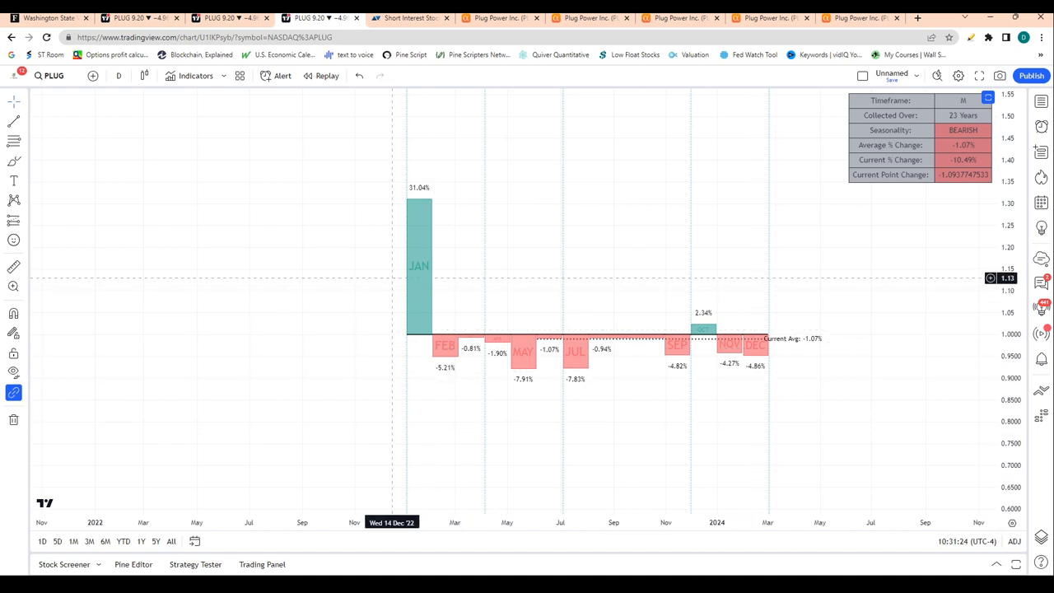
mouse_move(412, 195)
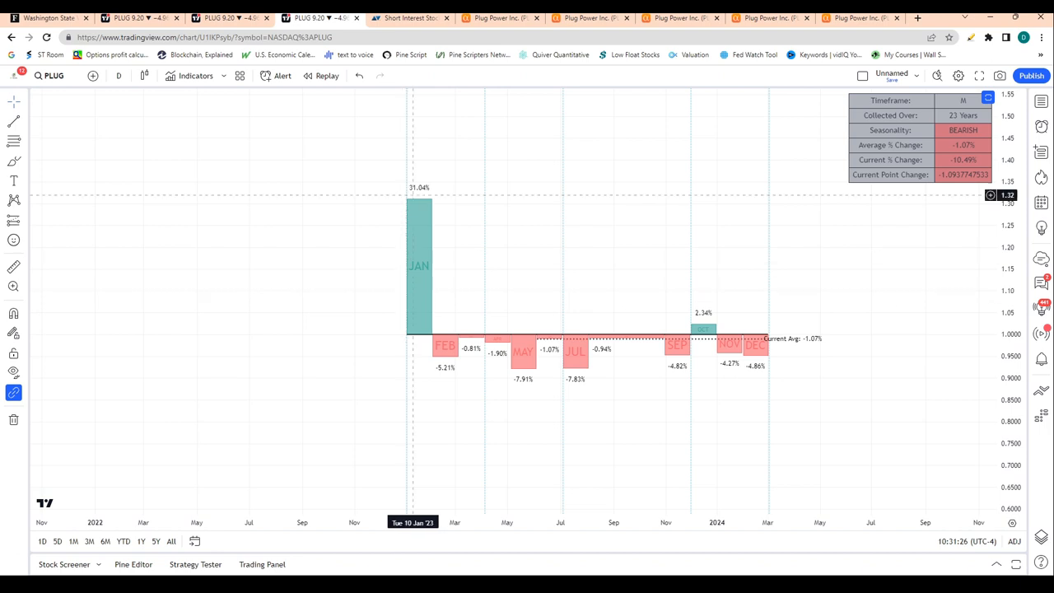
mouse_move(425, 239)
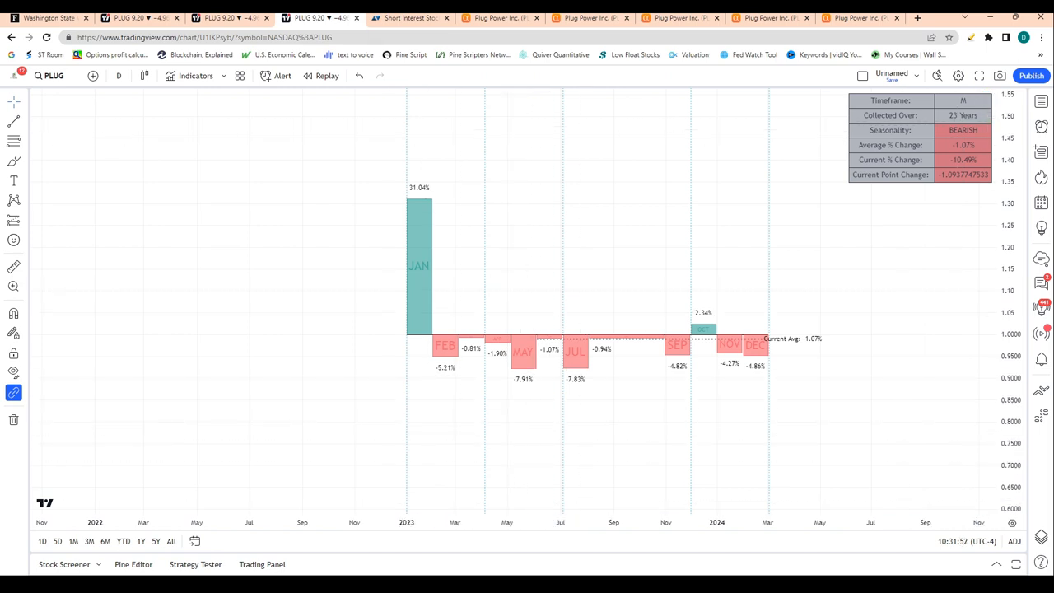
- Switch to ShortSqueeze's PLUG quote showing 22.50% of float short and 5.3 days to cover
click(410, 17)
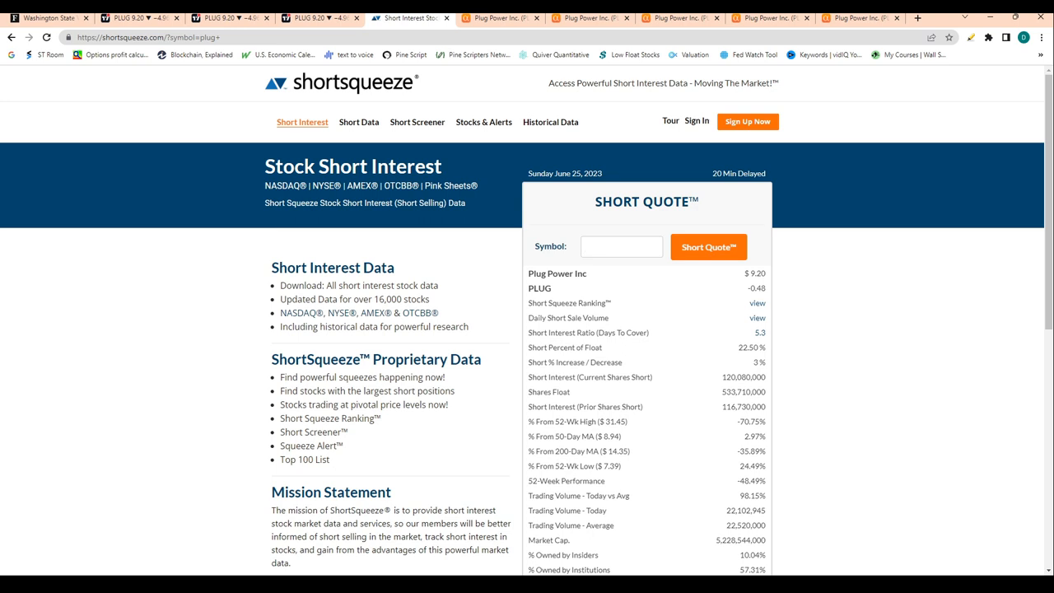
- Read PLUG's ShortSqueeze Short Quote table, then switch to Seeking Alpha's PLUG summary page
click(621, 246)
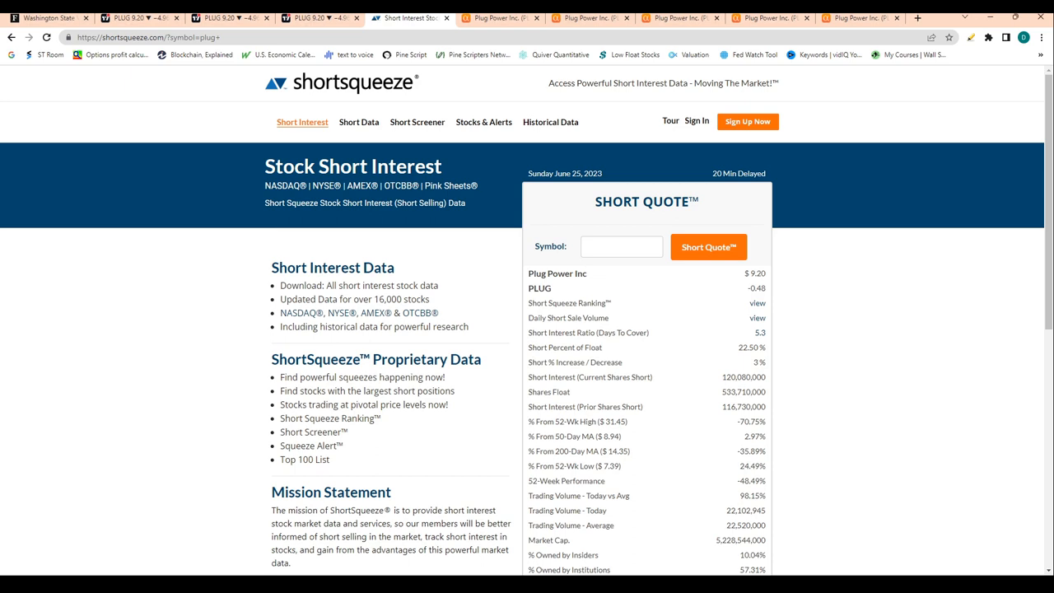
double_click(758, 332)
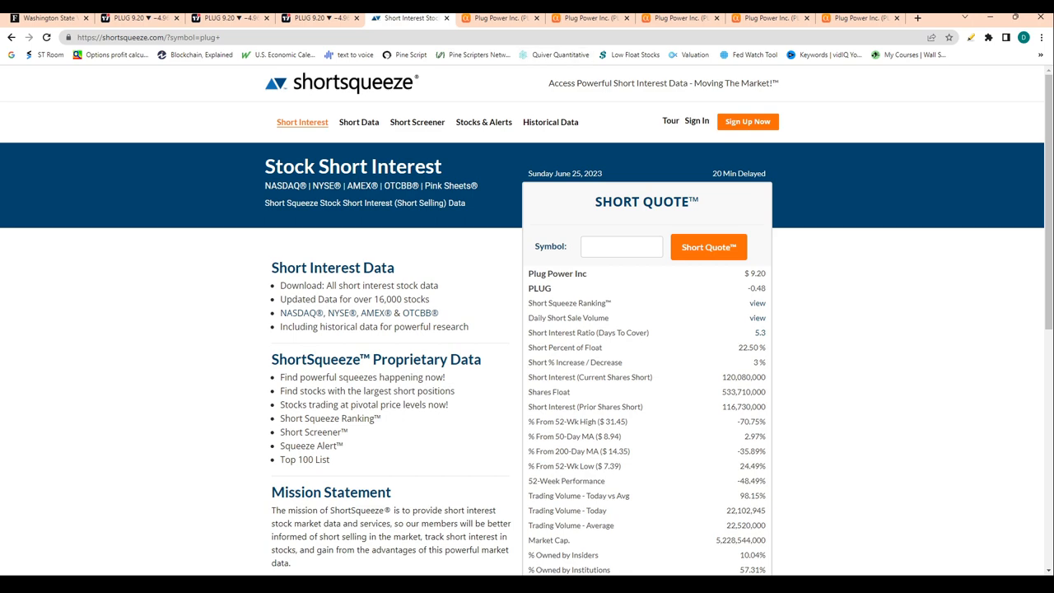
click(500, 17)
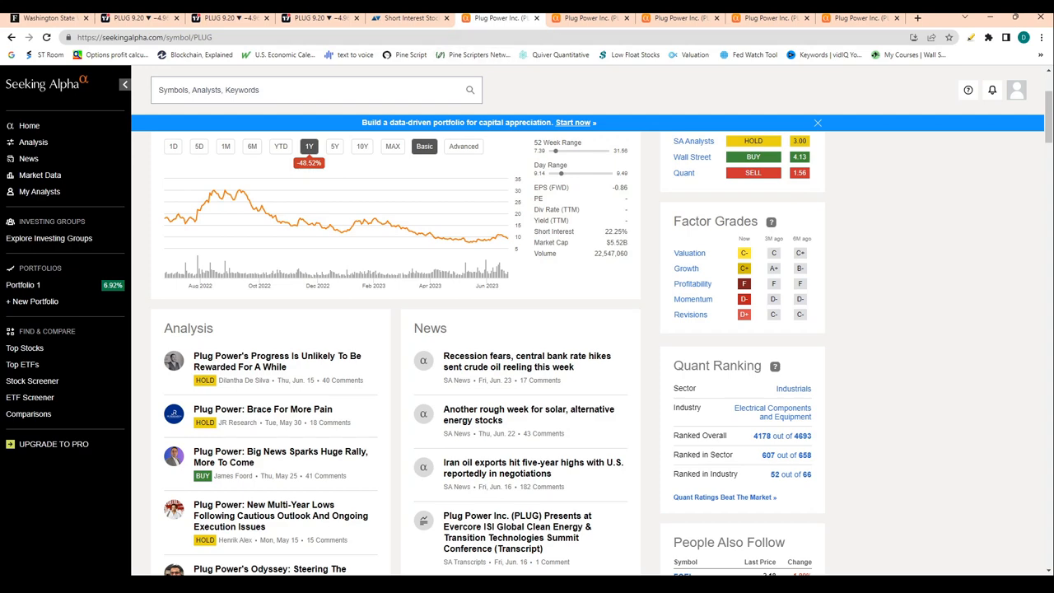
scroll(up, 3)
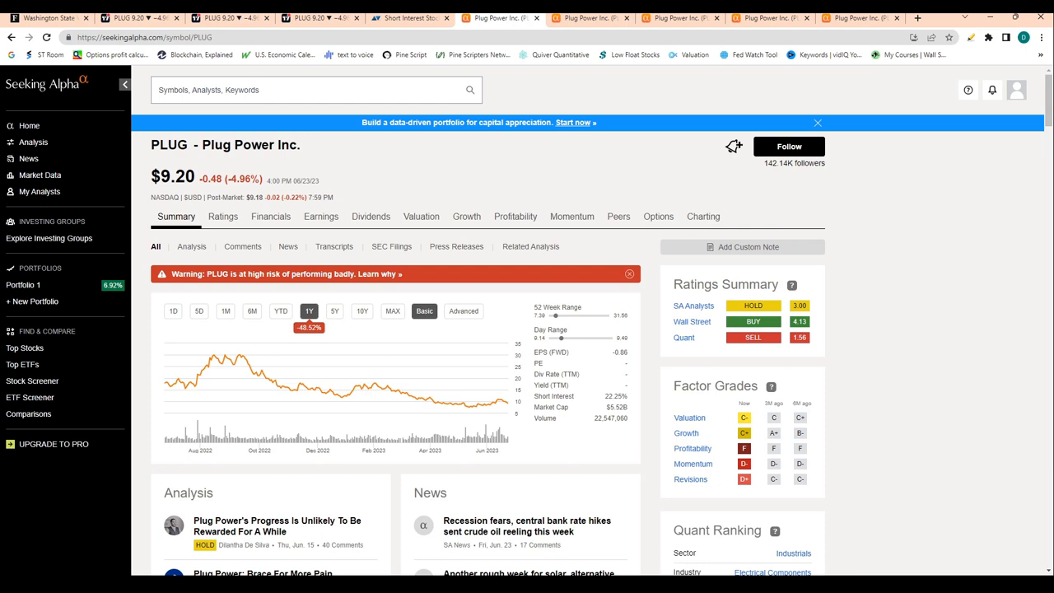
- Review PLUG's valuation metrics, marking Price/Book (TTM) 1.39, then bring up the Growth grade
click(421, 216)
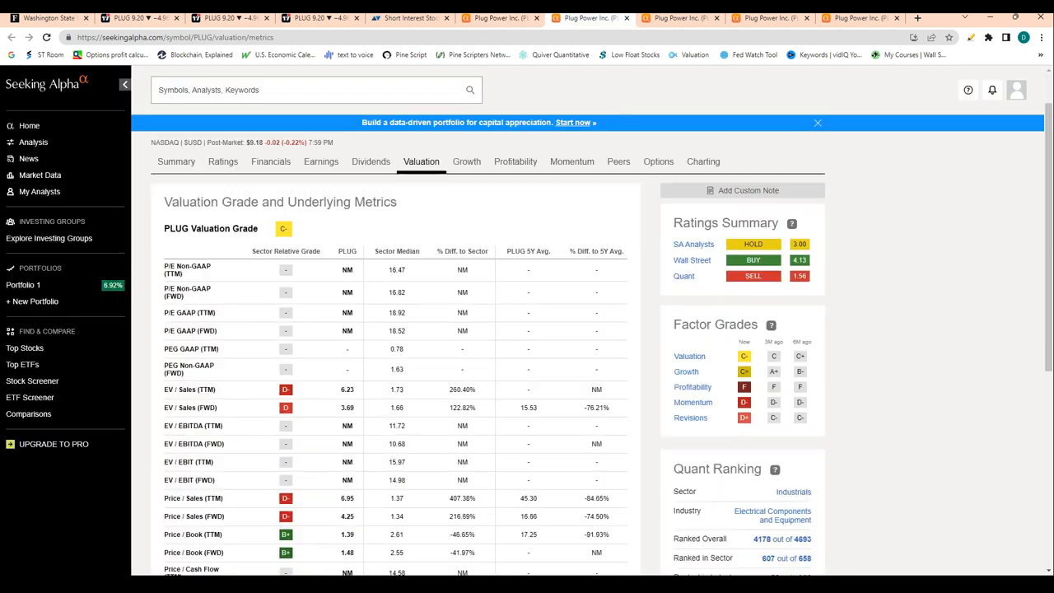
scroll(down, 3)
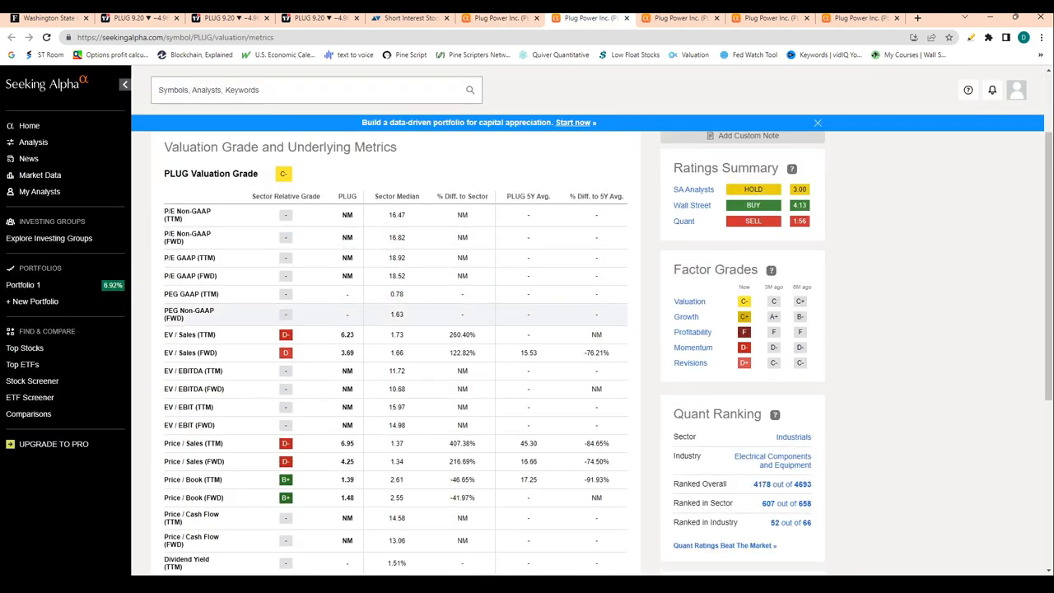
scroll(up, 3)
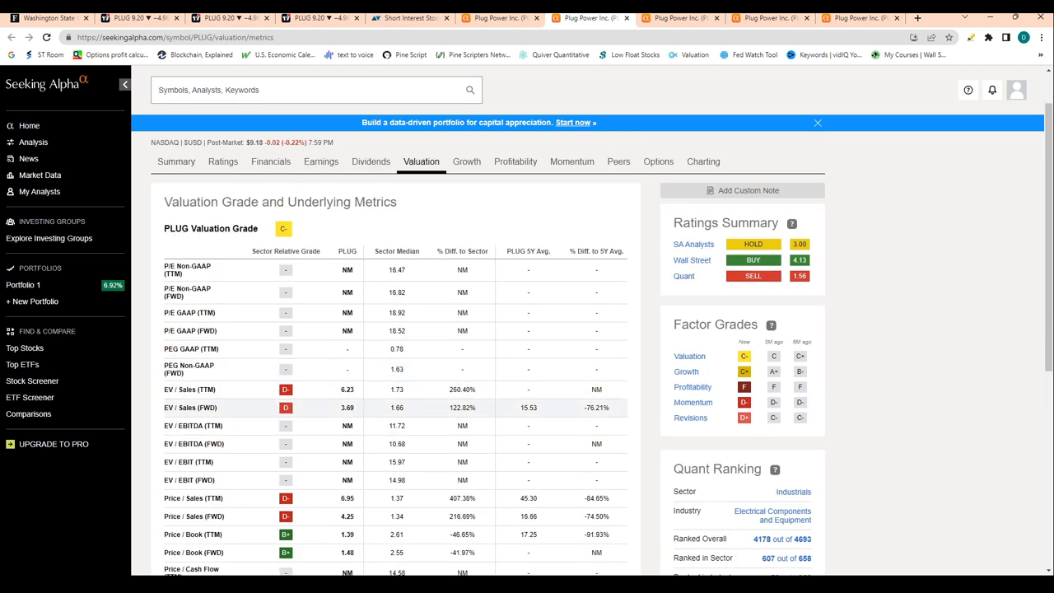
scroll(down, 3)
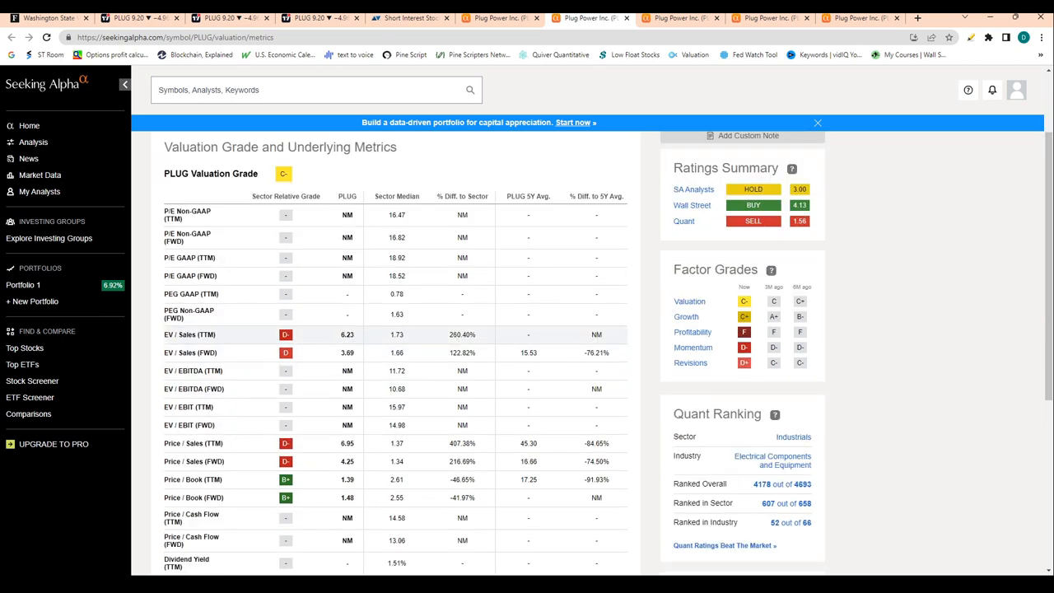
double_click(396, 335)
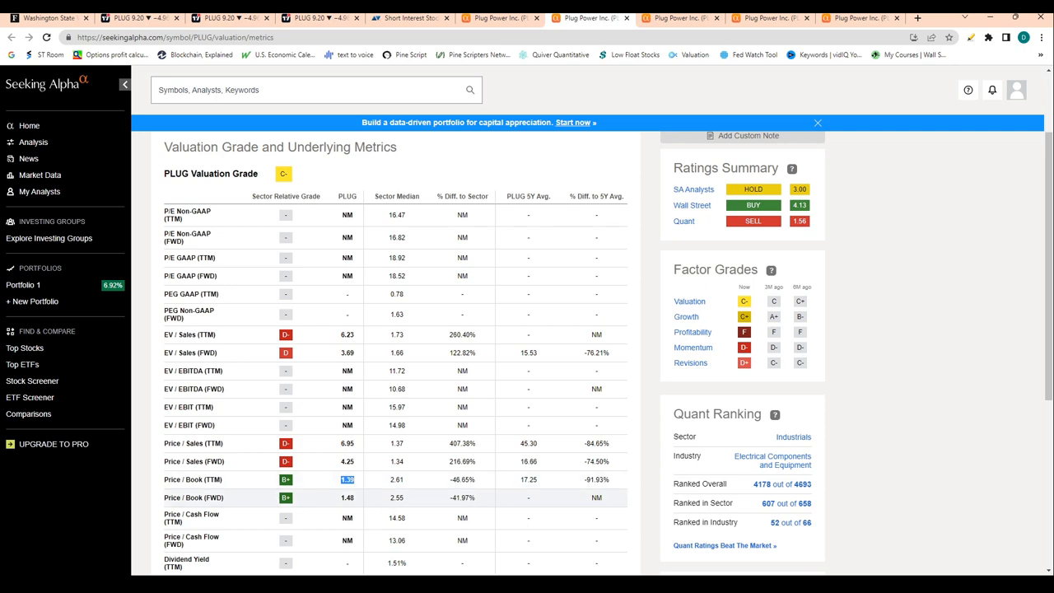
scroll(up, 3)
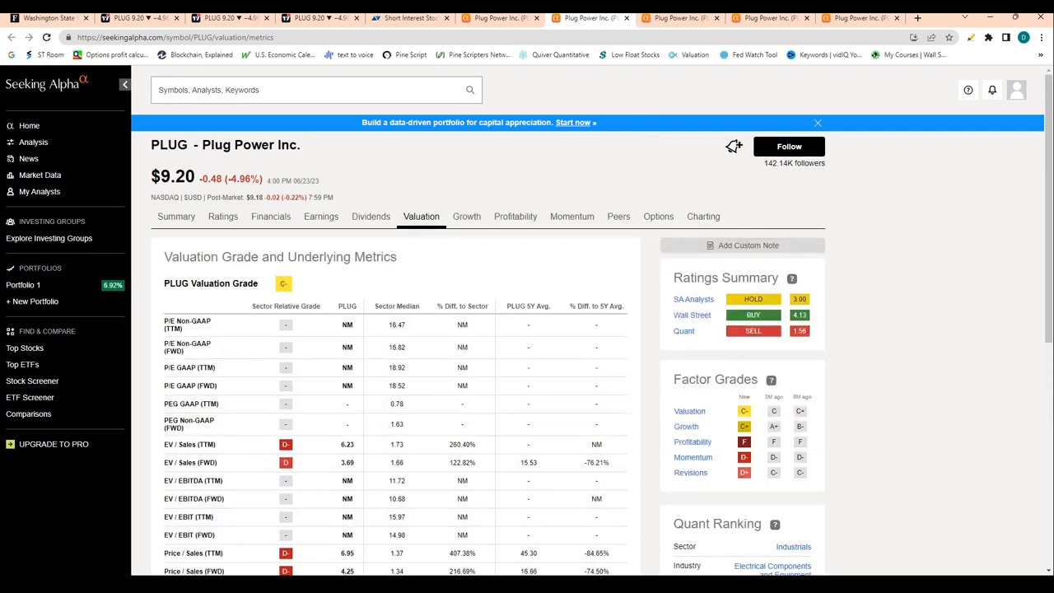
click(466, 215)
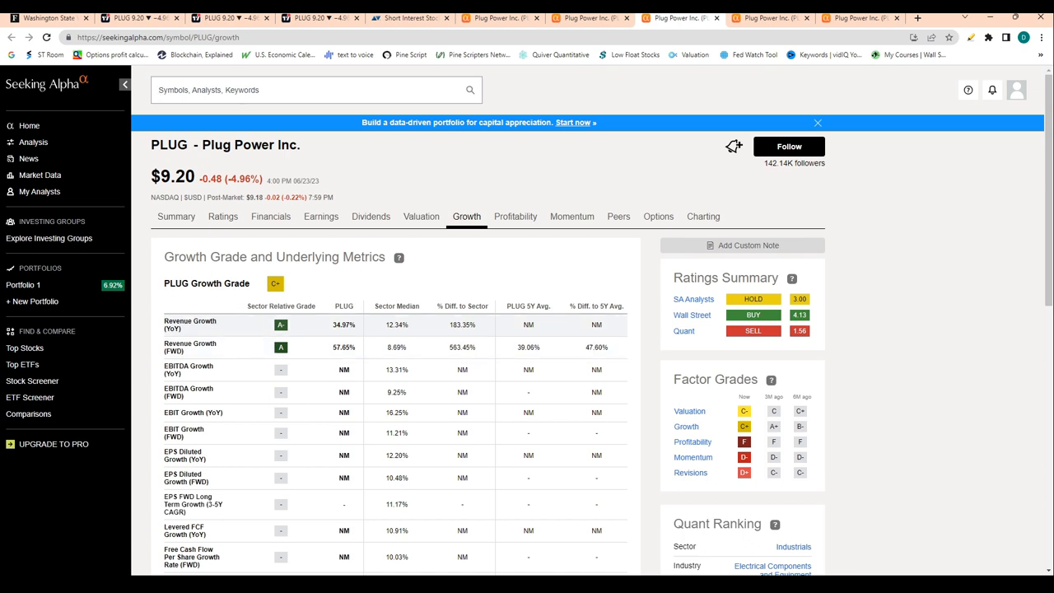
- Mark the 8.69% forward revenue growth sector median and scroll through the Growth table
double_click(344, 346)
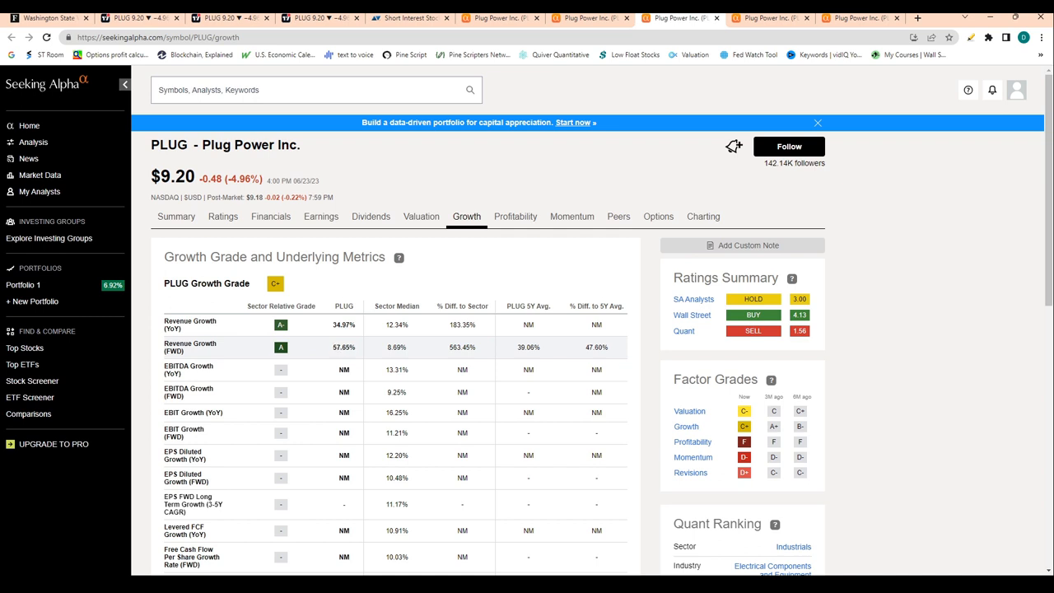
double_click(344, 324)
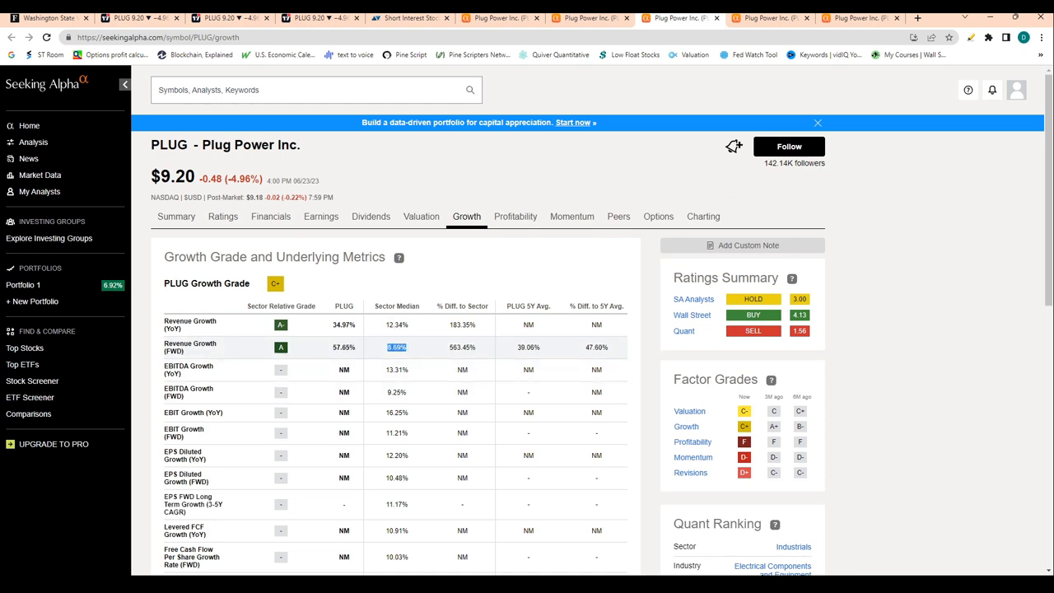
scroll(down, 3)
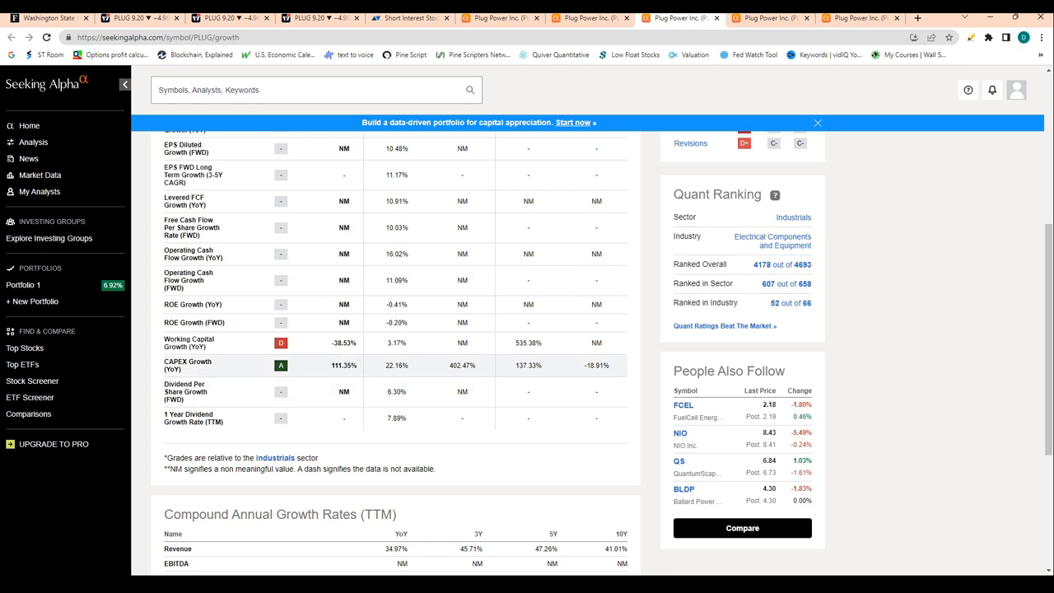
scroll(up, 3)
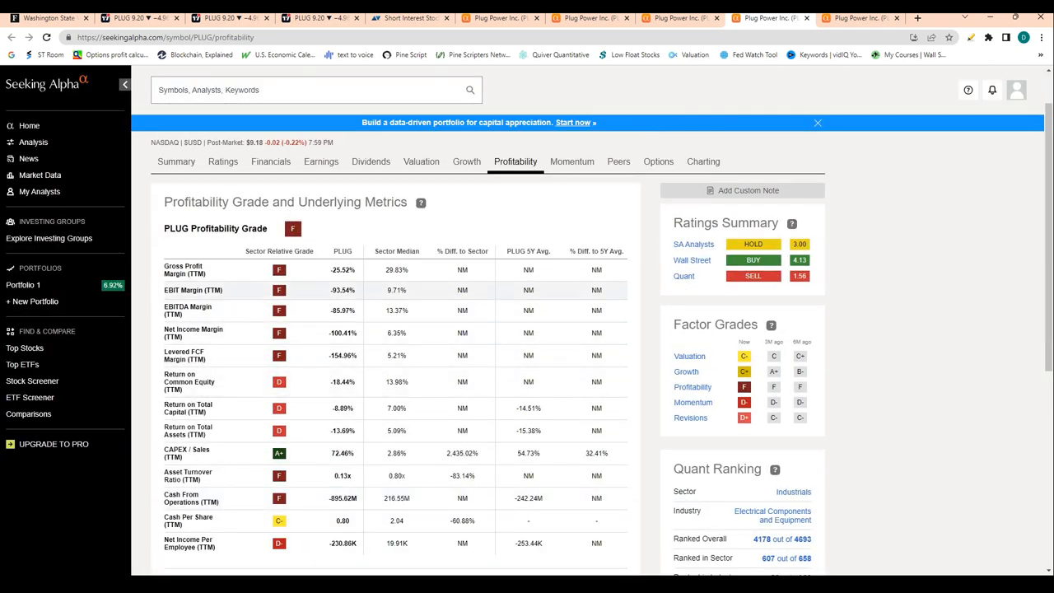
- Mark PLUG's F gross profit margin grade and bring up its earnings estimate revisions
double_click(342, 270)
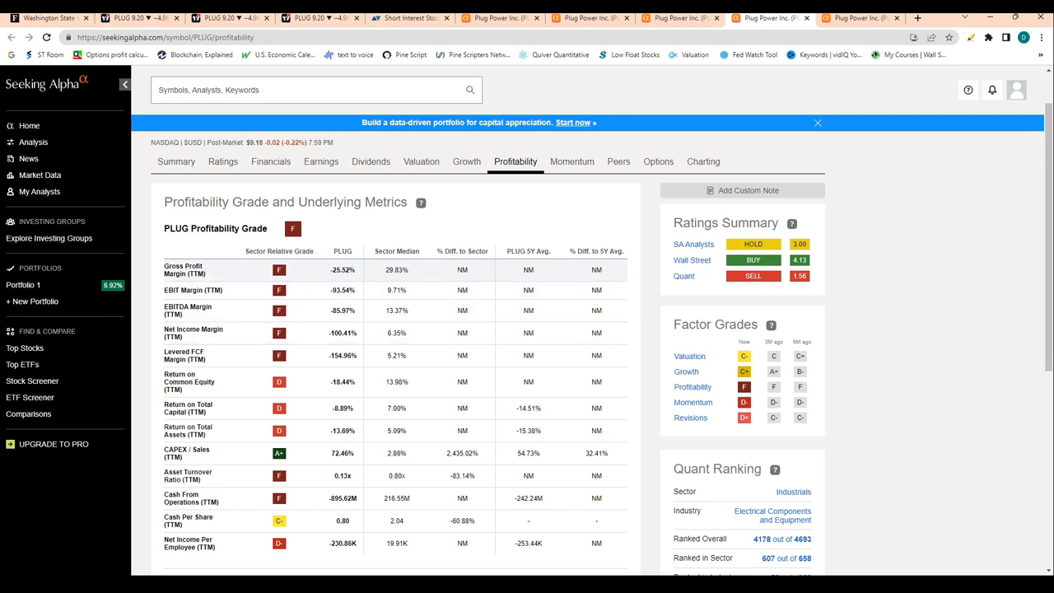
double_click(342, 269)
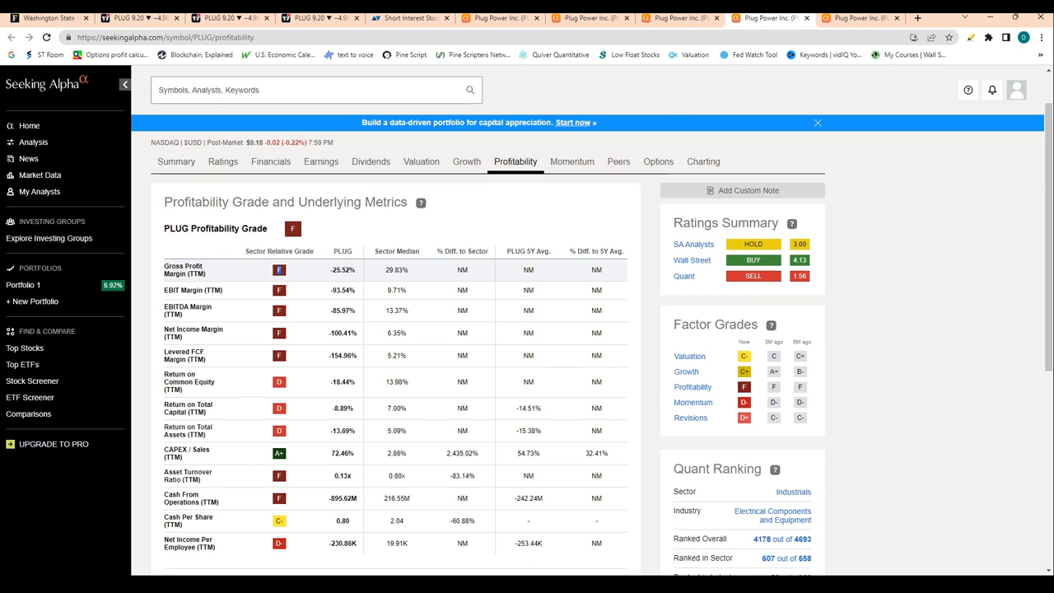
double_click(342, 270)
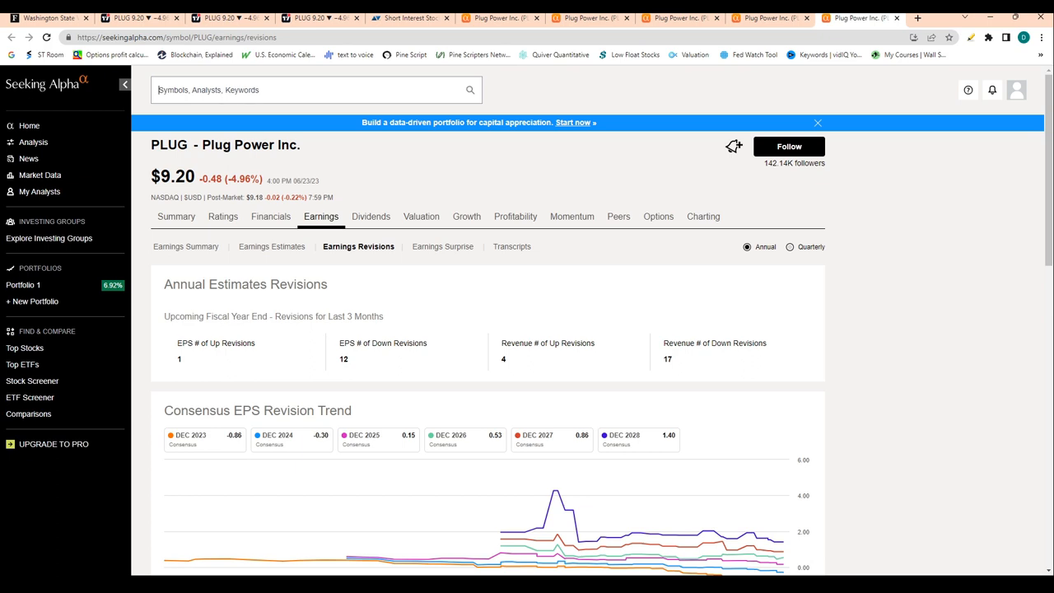
scroll(down, 3)
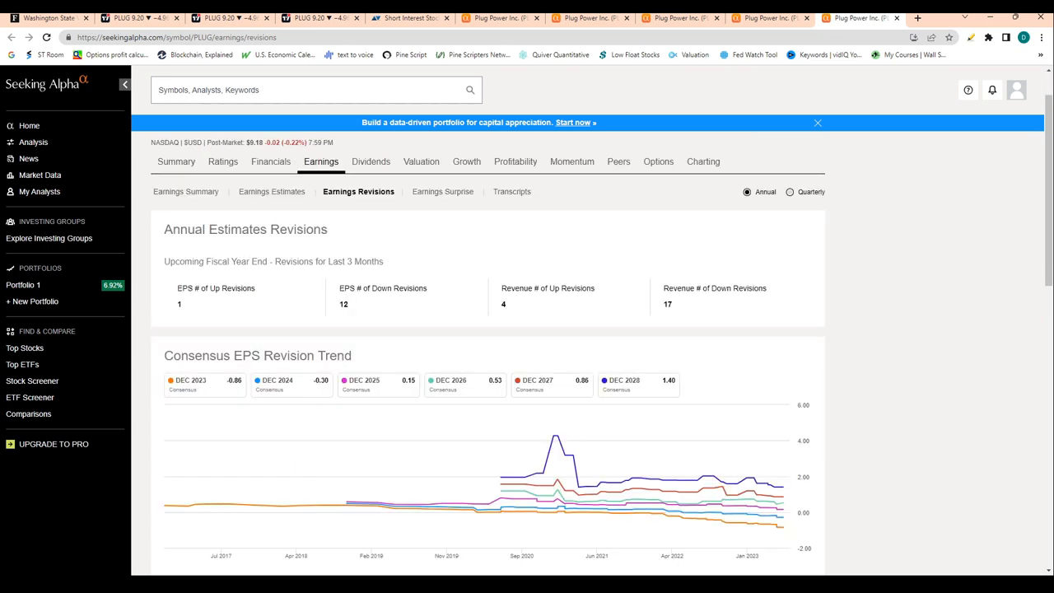
double_click(365, 261)
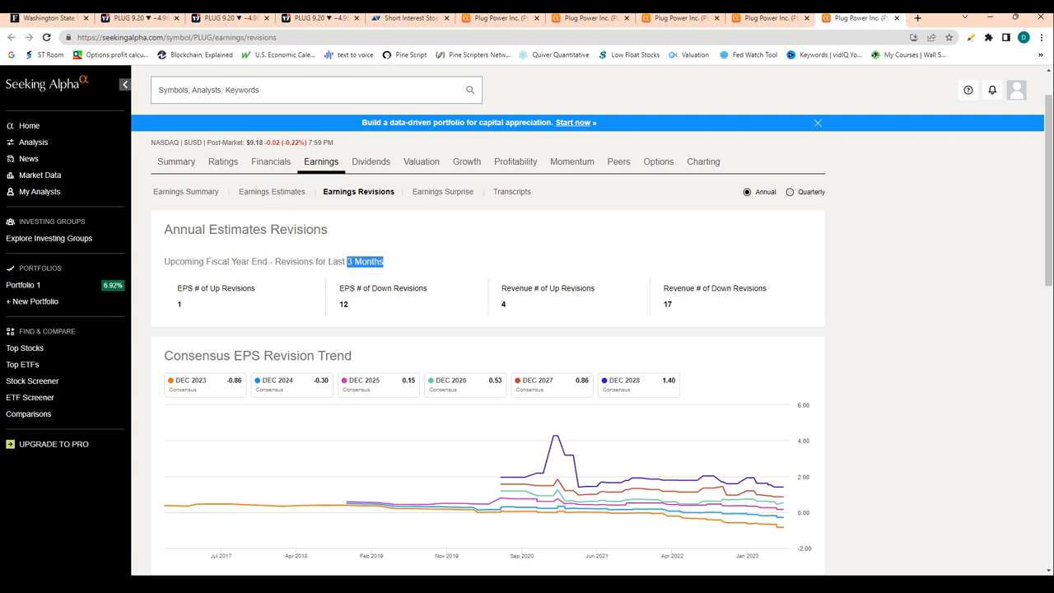